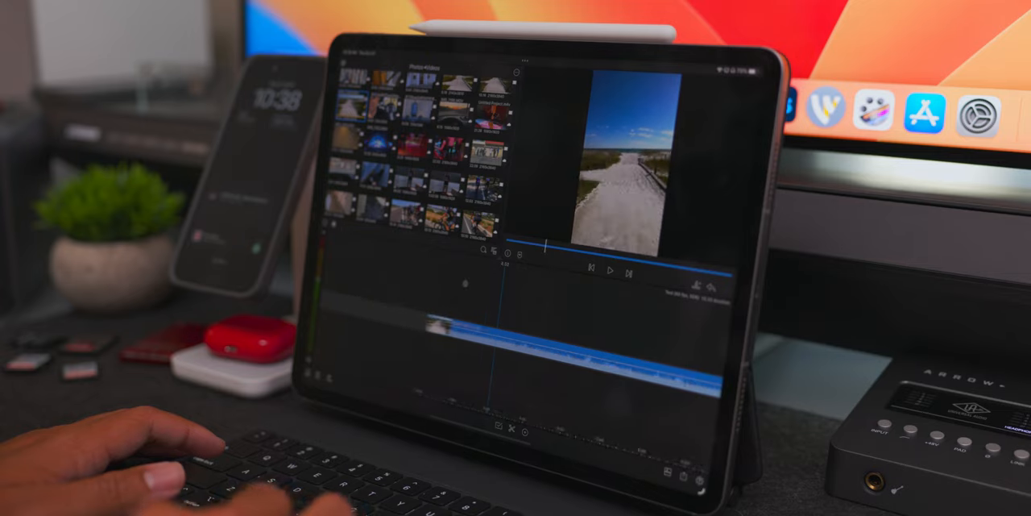
click(611, 271)
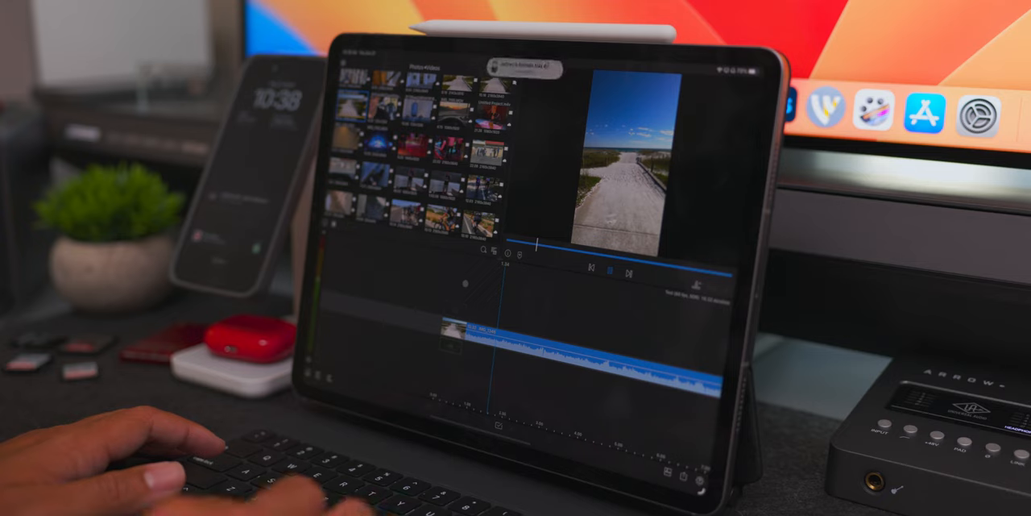